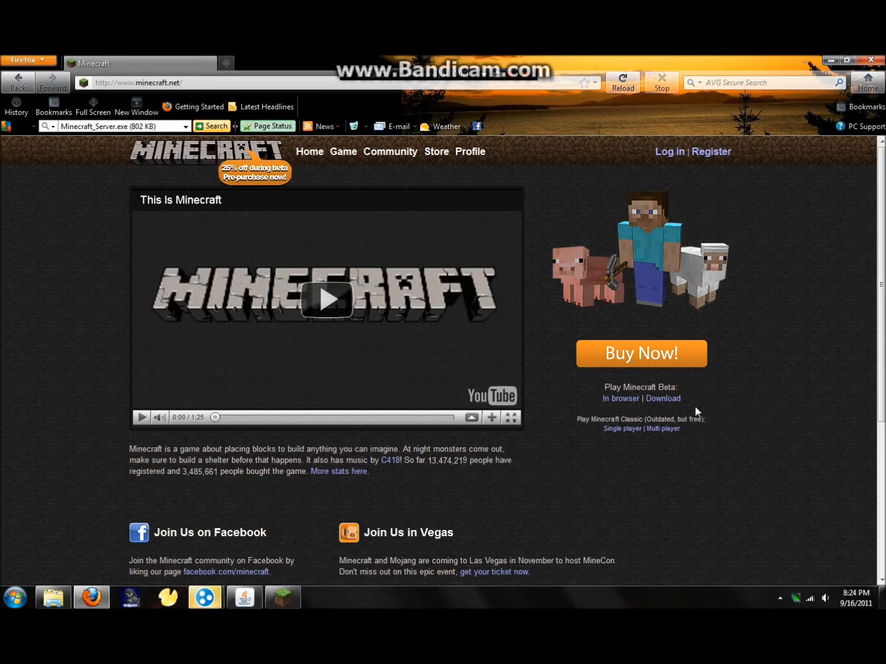
{"action": "mouse_move", "coordinate": [471, 378]}
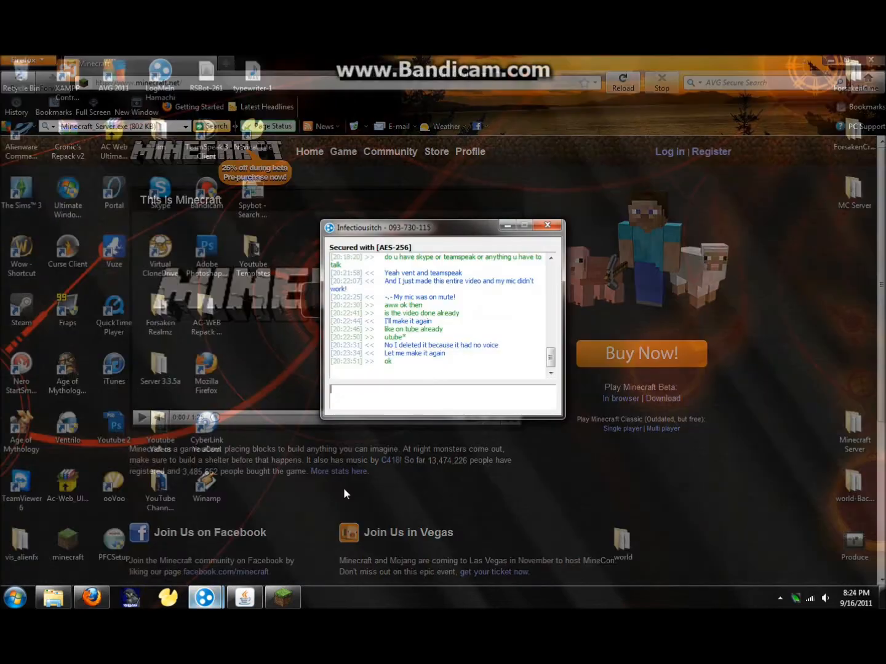
From the Minecraft home page, reach the download page and scroll to the Multiplayer Beta Server section
{"action": "left_click", "coordinate": [549, 225]}
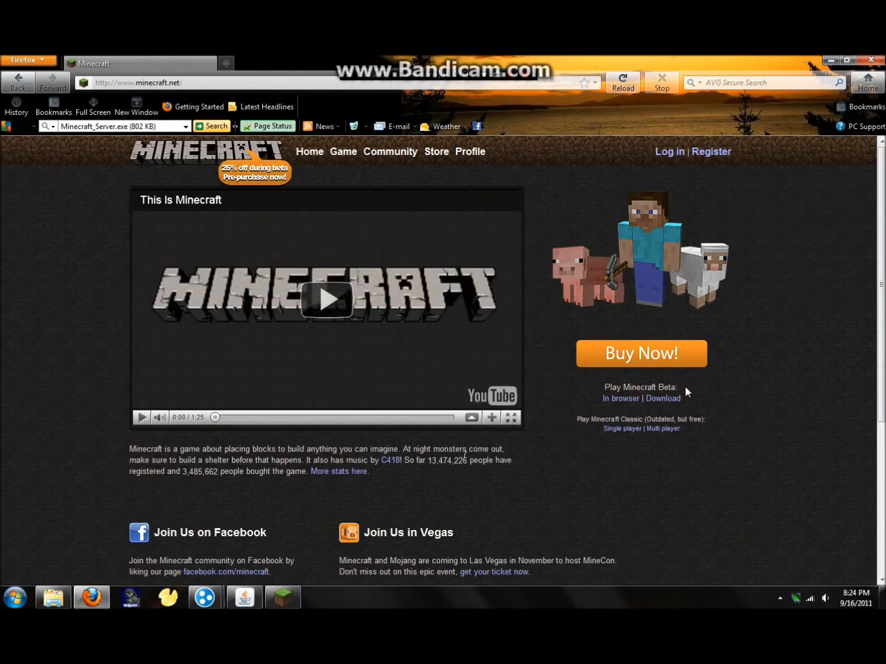
{"action": "mouse_move", "coordinate": [371, 205]}
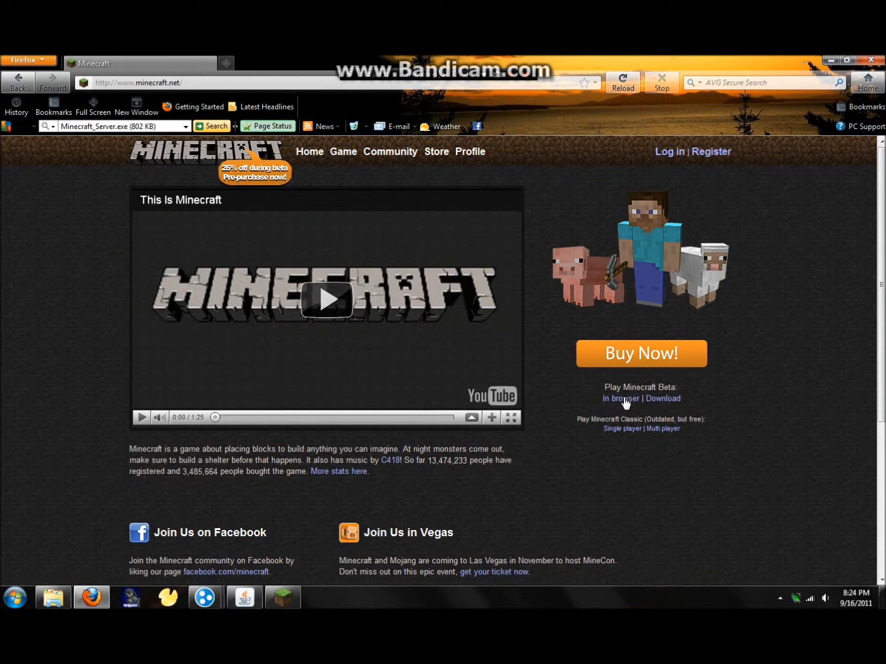
{"action": "mouse_move", "coordinate": [662, 398]}
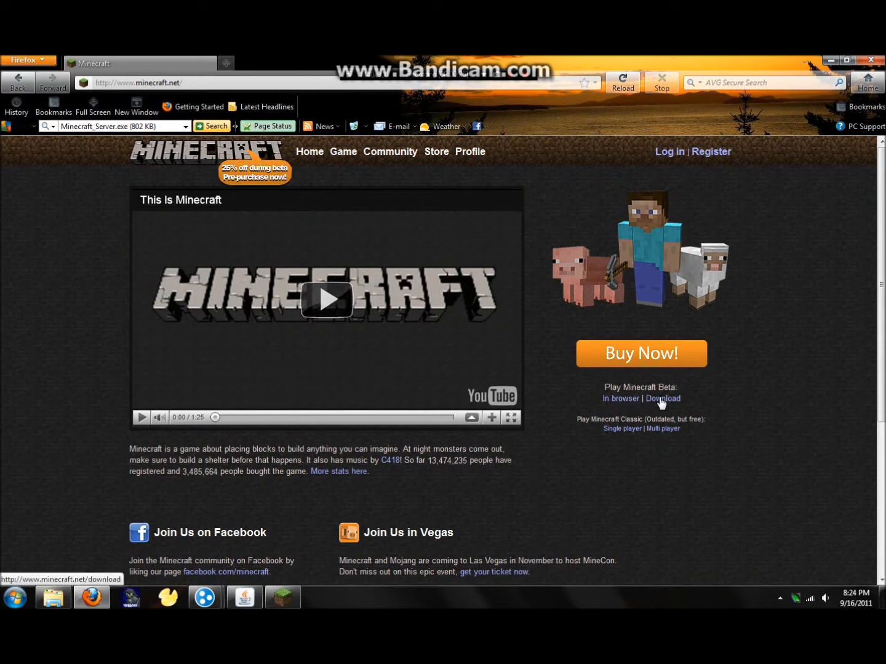
{"action": "left_click", "coordinate": [661, 399]}
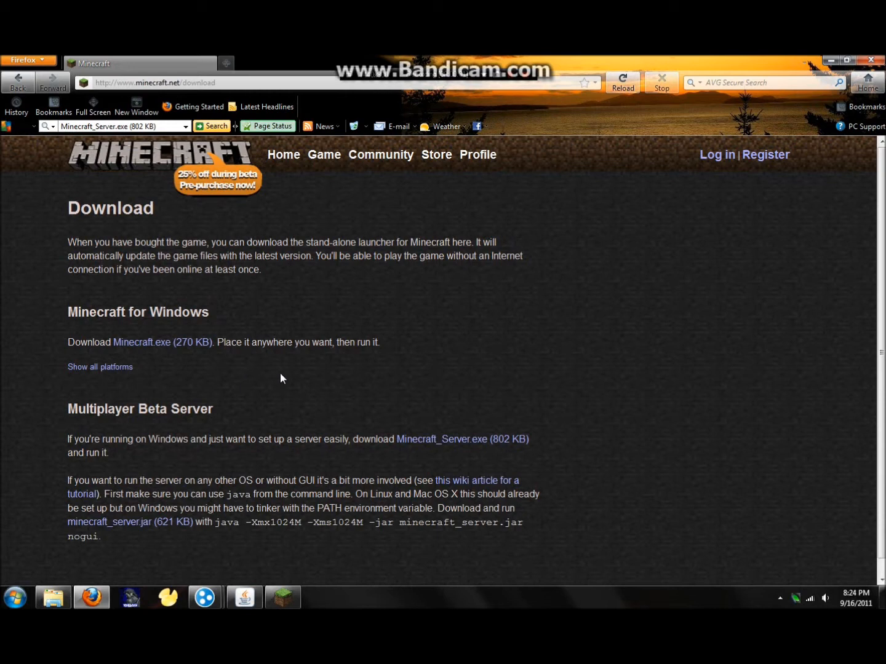
{"action": "scroll", "scroll_direction": "down", "scroll_amount": 3}
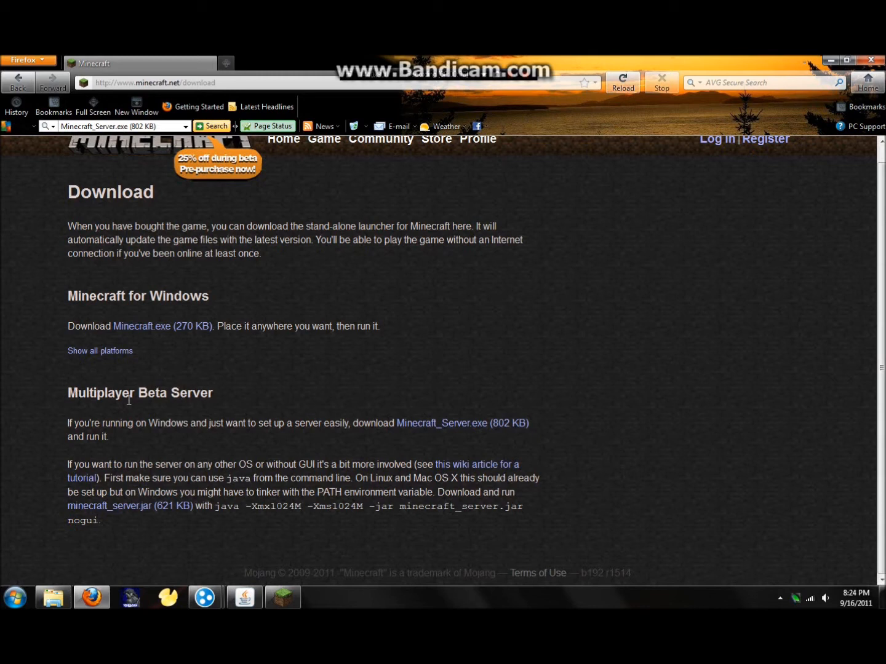
{"action": "mouse_move", "coordinate": [230, 428]}
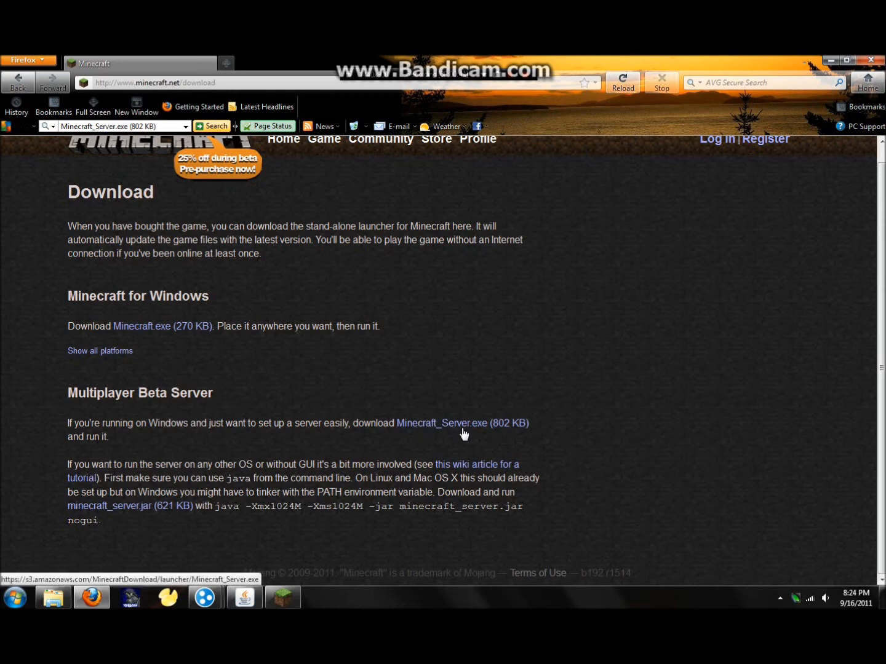
Download Minecraft_Server.exe, choosing Save File in the Firefox prompt
{"action": "left_click", "coordinate": [442, 423]}
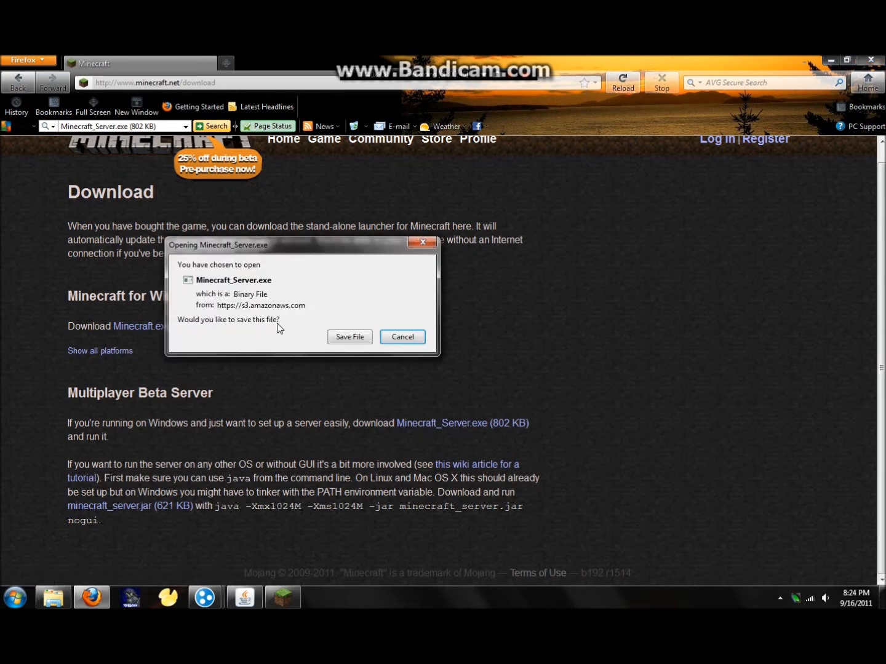
{"action": "left_click", "coordinate": [349, 337]}
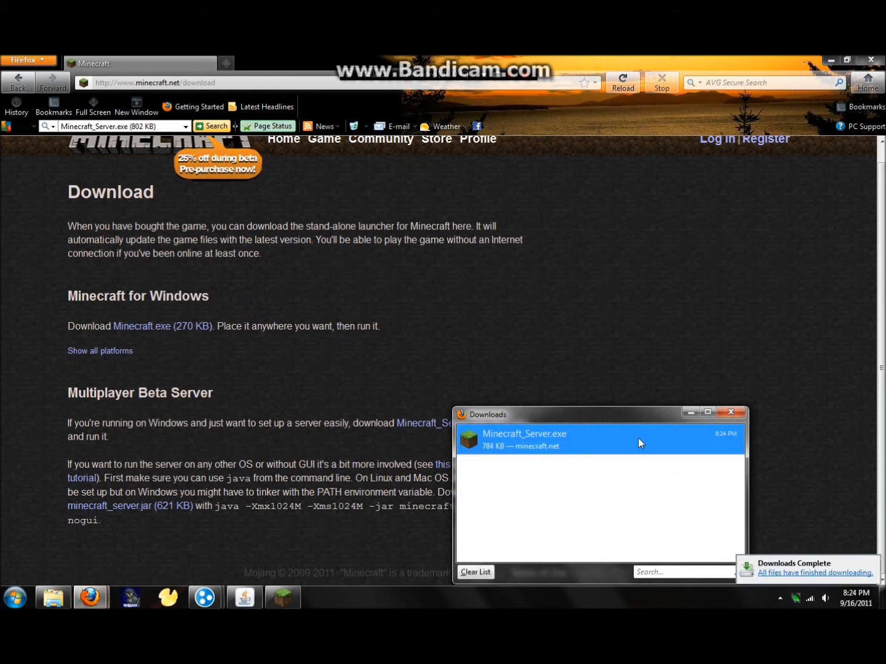
{"action": "mouse_move", "coordinate": [589, 309]}
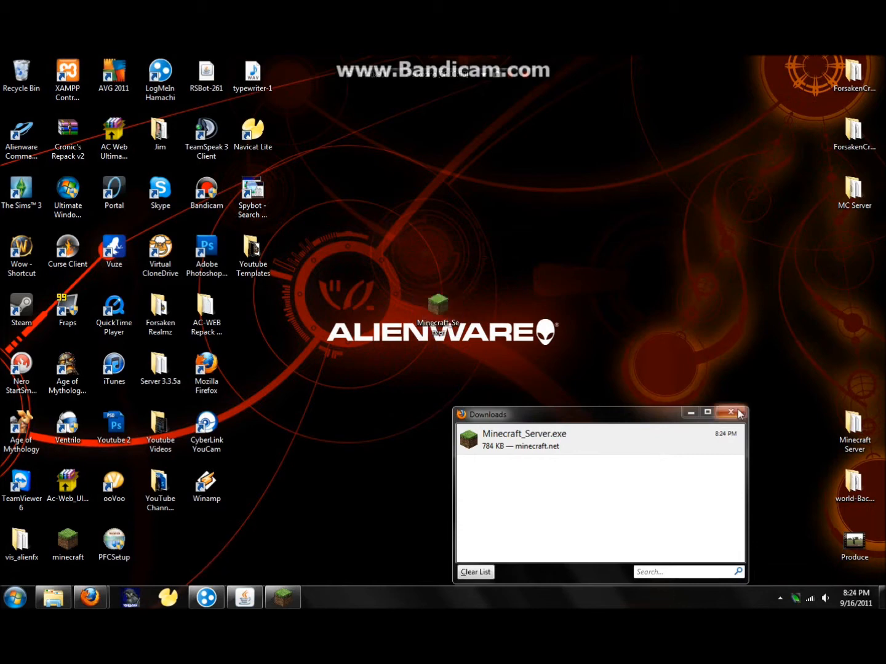
Create a new folder on the desktop and open it in Windows Explorer
{"action": "right_click", "coordinate": [618, 472]}
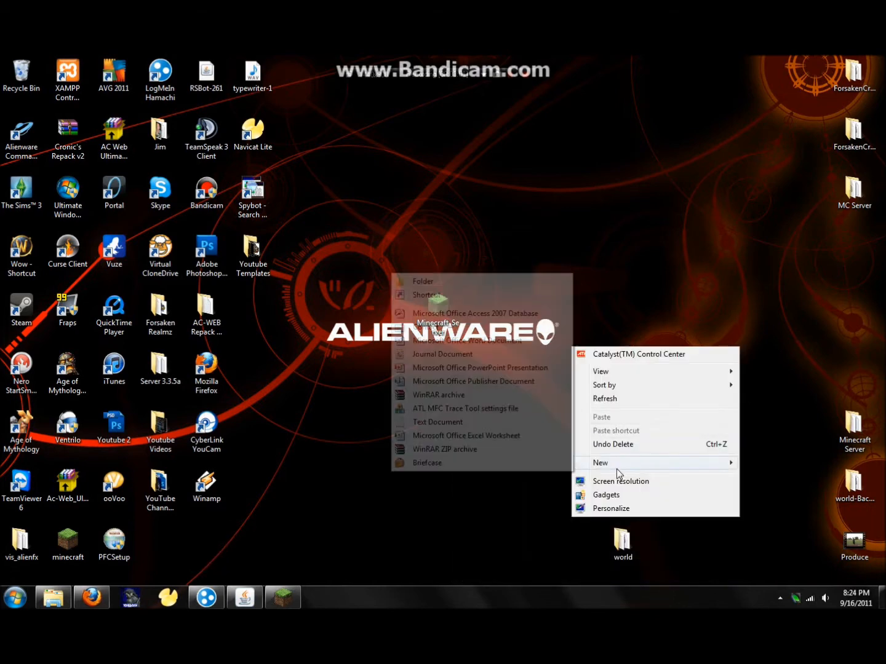
{"action": "left_click", "coordinate": [423, 280]}
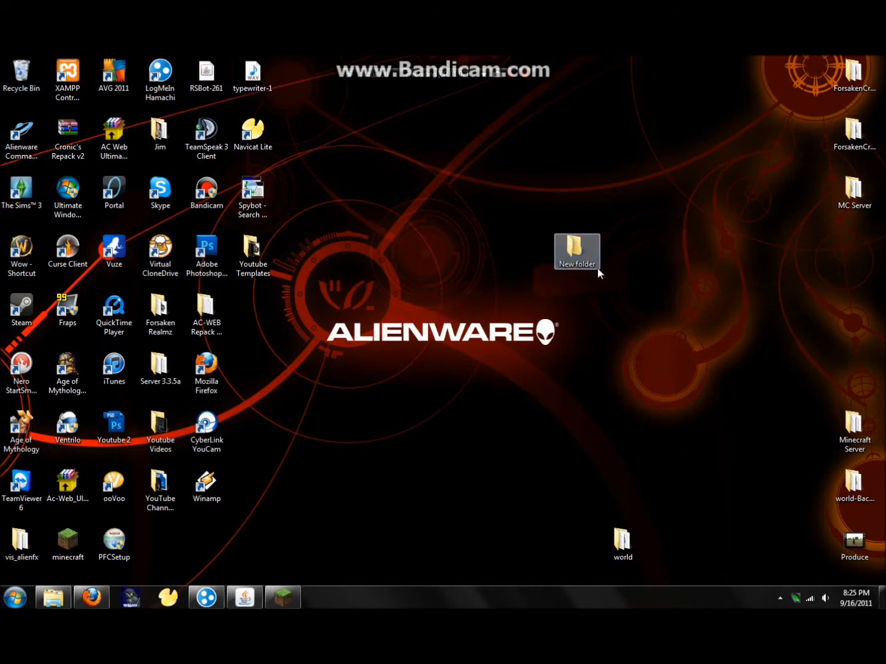
{"action": "double_click", "coordinate": [576, 251]}
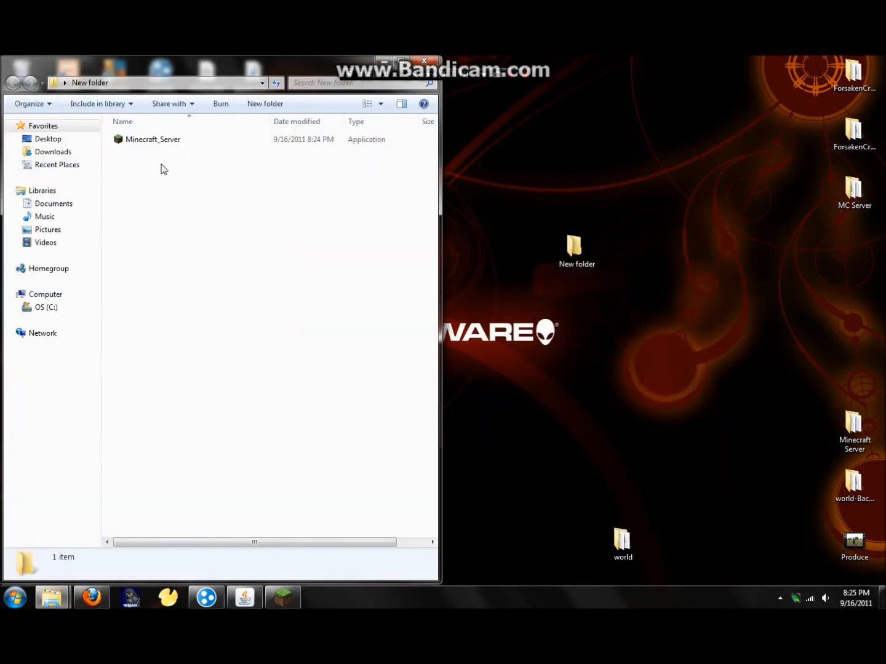
Launch Minecraft_Server from the folder so it starts generating its world and properties
{"action": "double_click", "coordinate": [153, 139]}
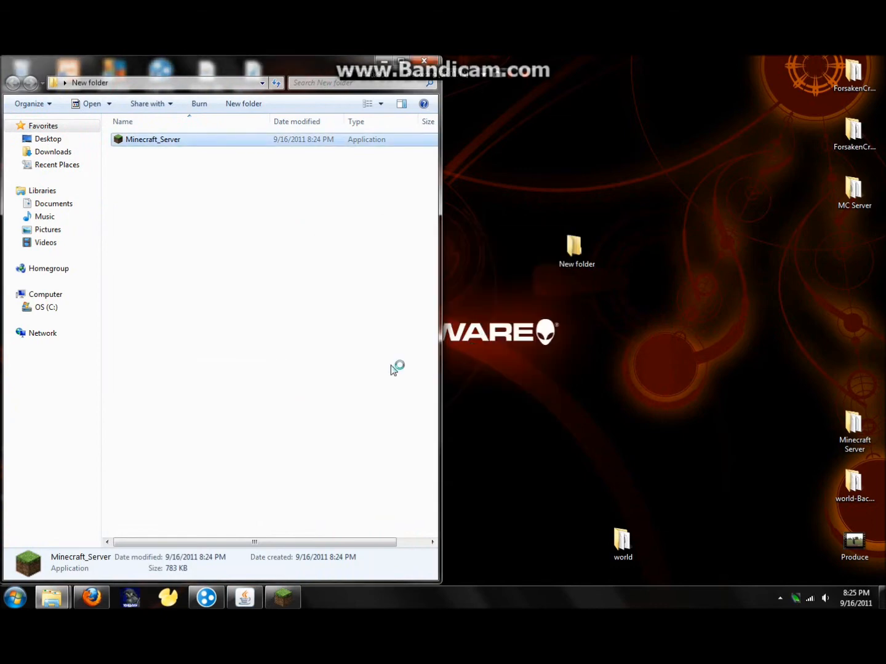
{"action": "double_click", "coordinate": [152, 139]}
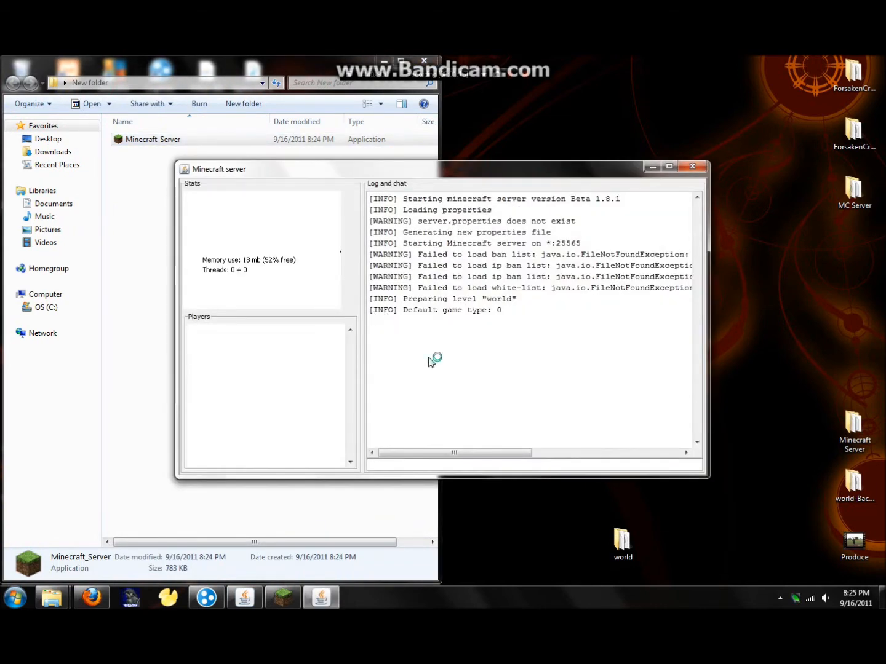